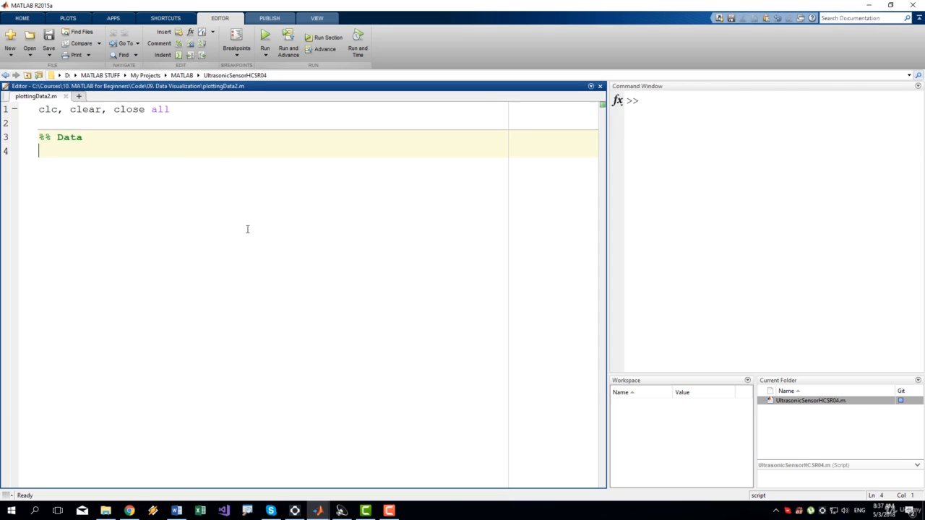
Define the voltage U = 1:20; under the Data heading.
{"action": "type", "text": "U ="}
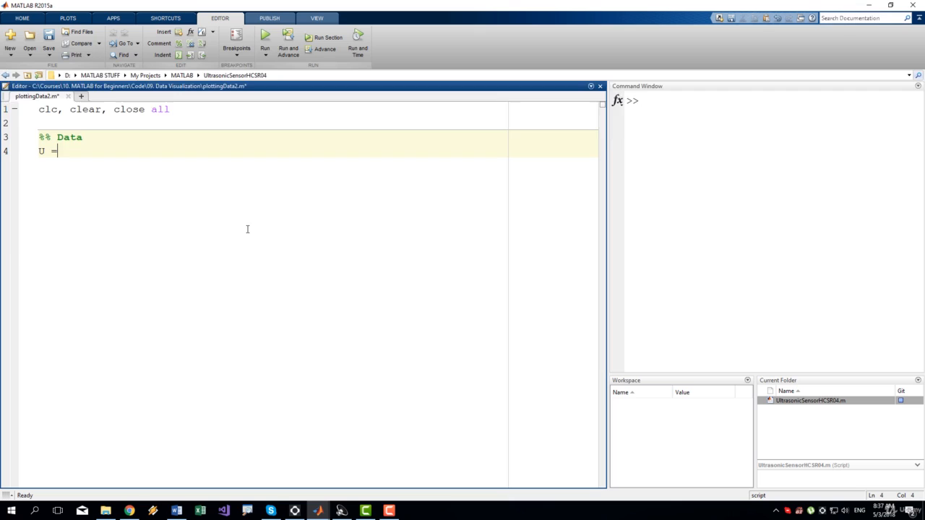
{"action": "type", "text": "="}
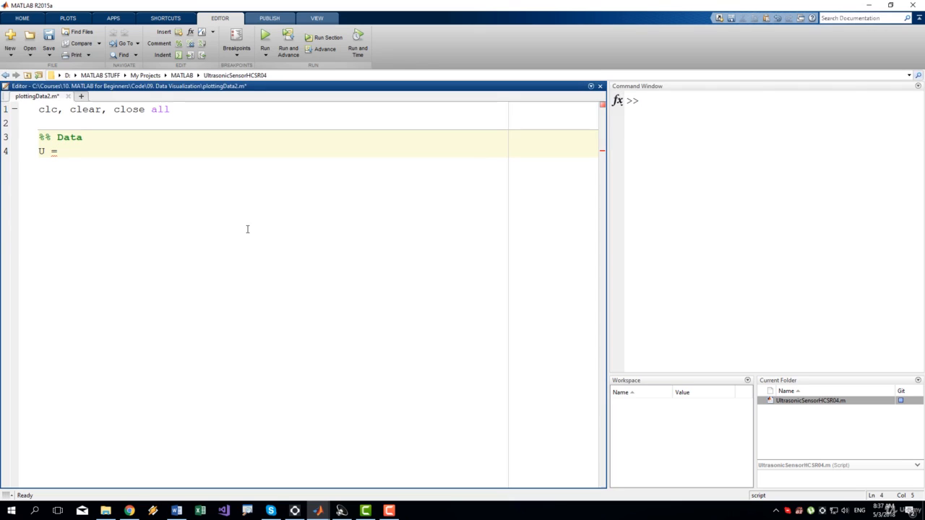
{"action": "type", "text": "1:20"}
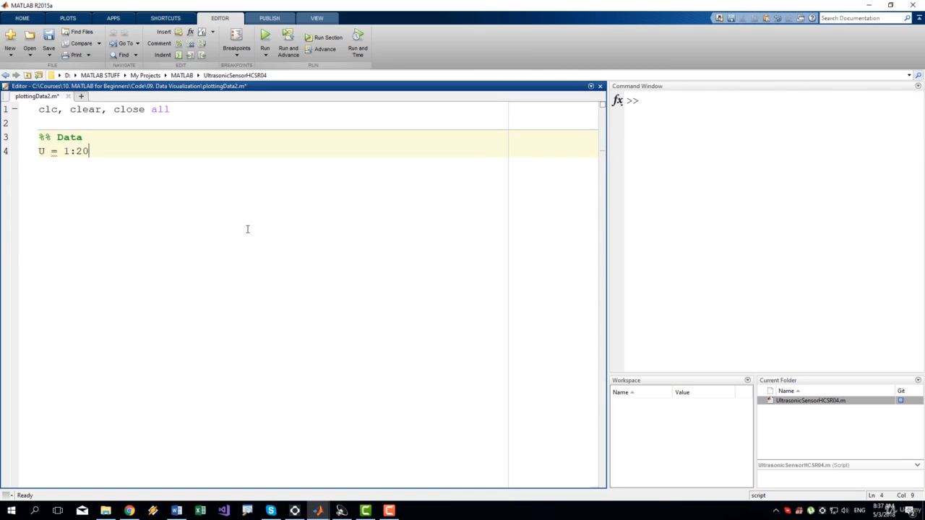
{"action": "type", "text": ";"}
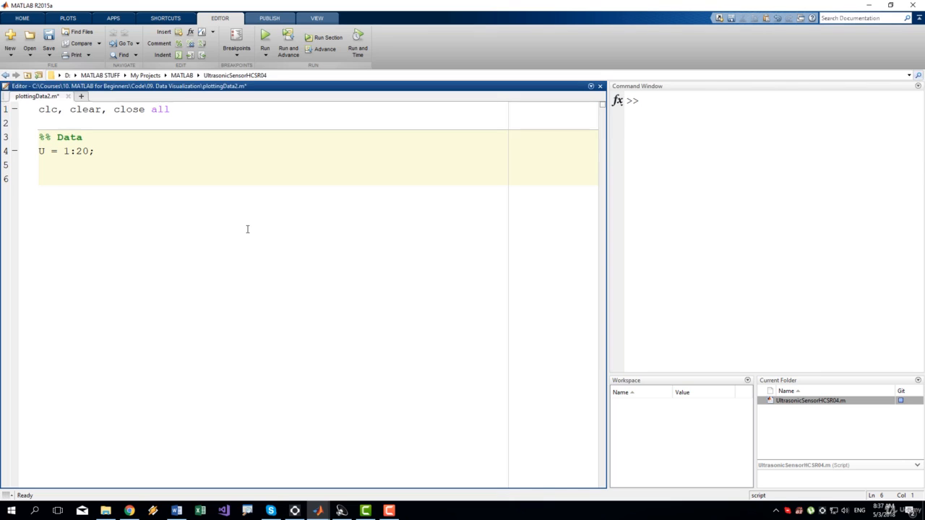
Add R = 10; and a new line computing the current I = U / R.
{"action": "type", "text": "R = 10;"}
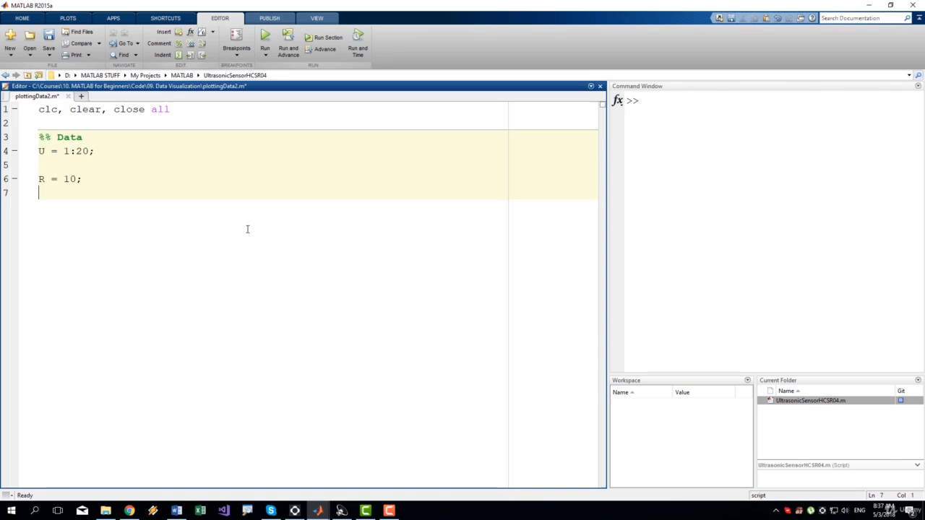
{"action": "key", "text": "enter"}
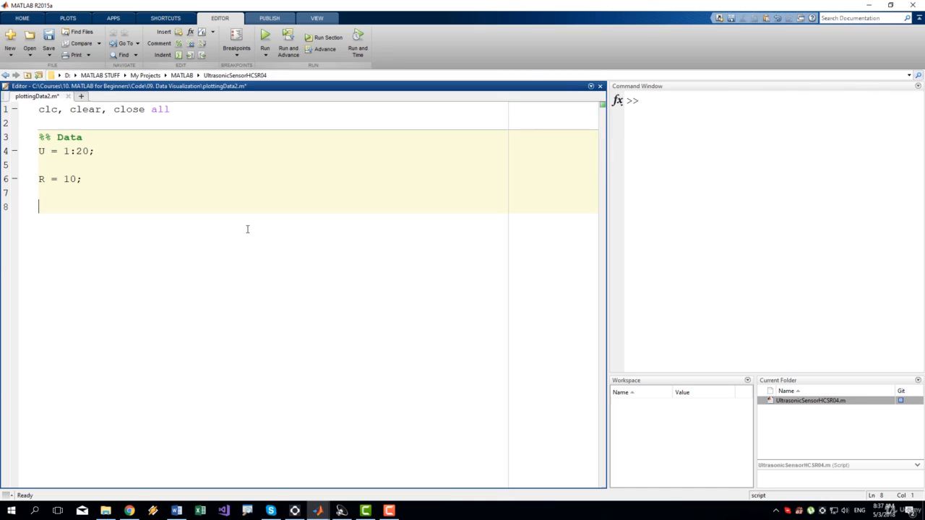
{"action": "type", "text": "I"}
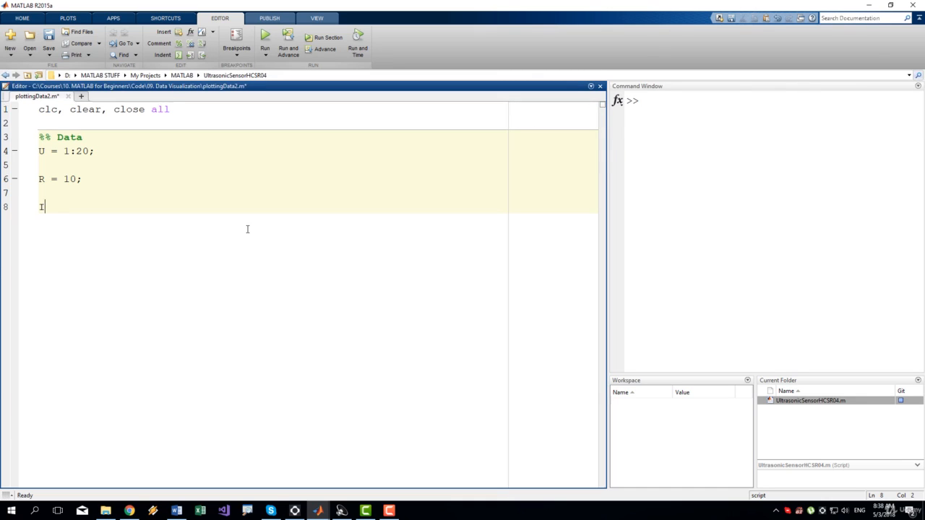
{"action": "type", "text": "= U / R;"}
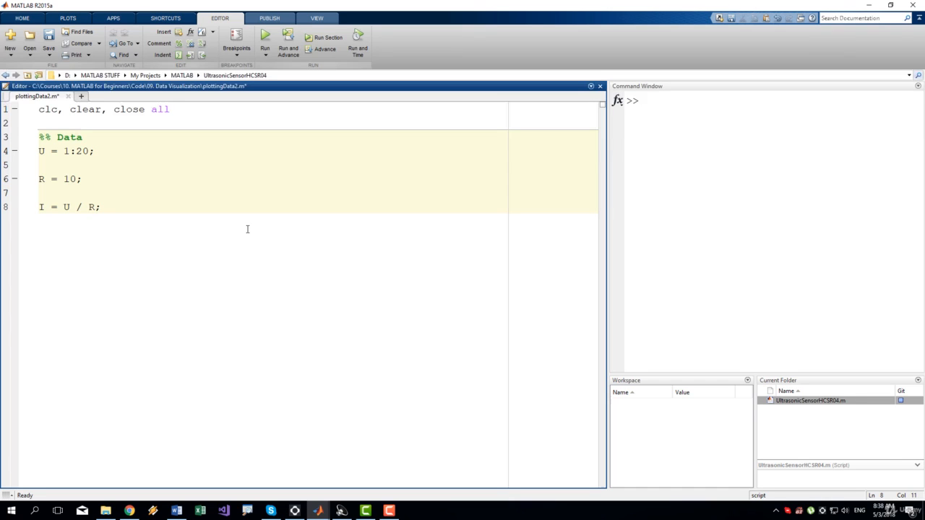
Run the script from its own folder and display the variable values in the Command Window.
{"action": "left_click", "coordinate": [264, 37]}
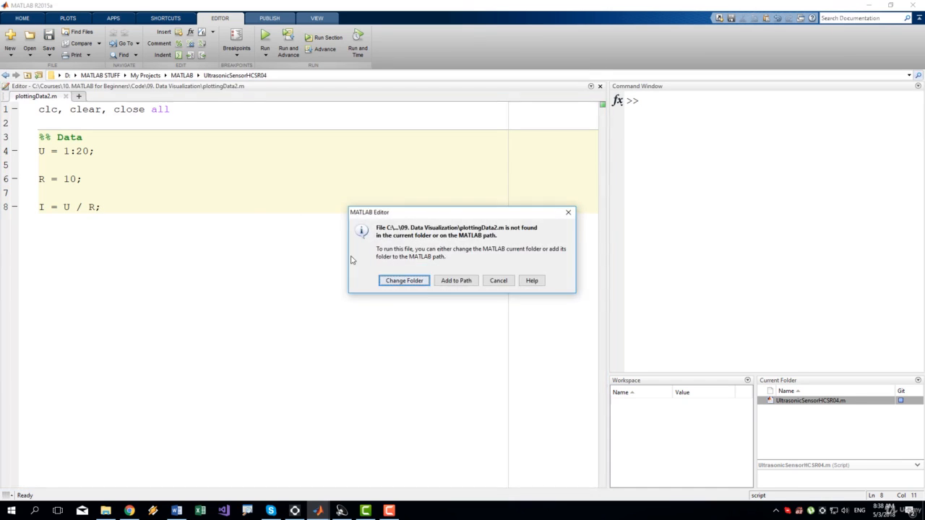
{"action": "left_click", "coordinate": [403, 281]}
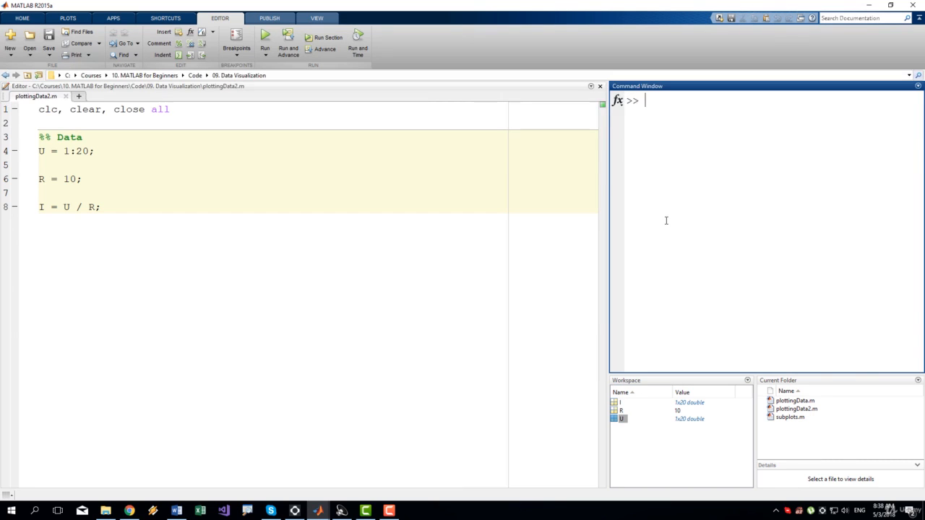
{"action": "type", "text": "U"}
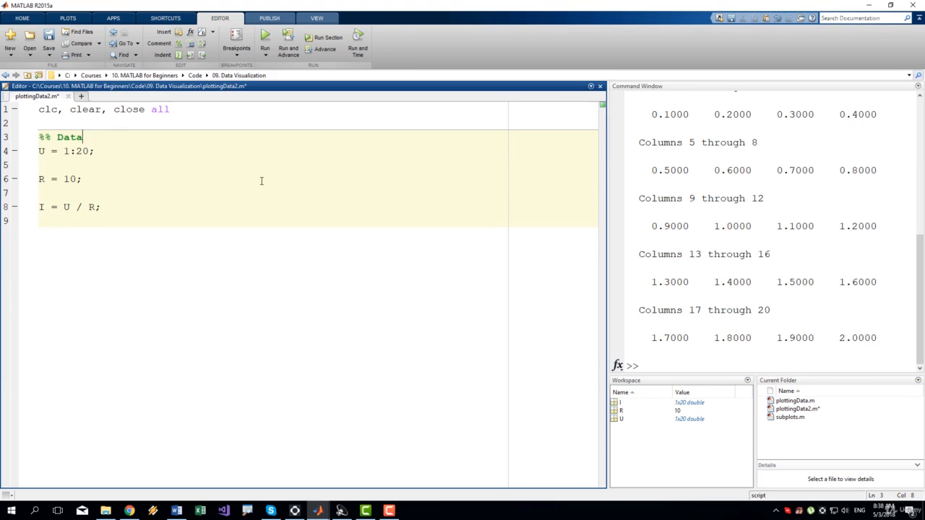
Extend the Data heading with ': Voltages, Resistance and Currents'.
{"action": "type", "text": ": Voltage,"}
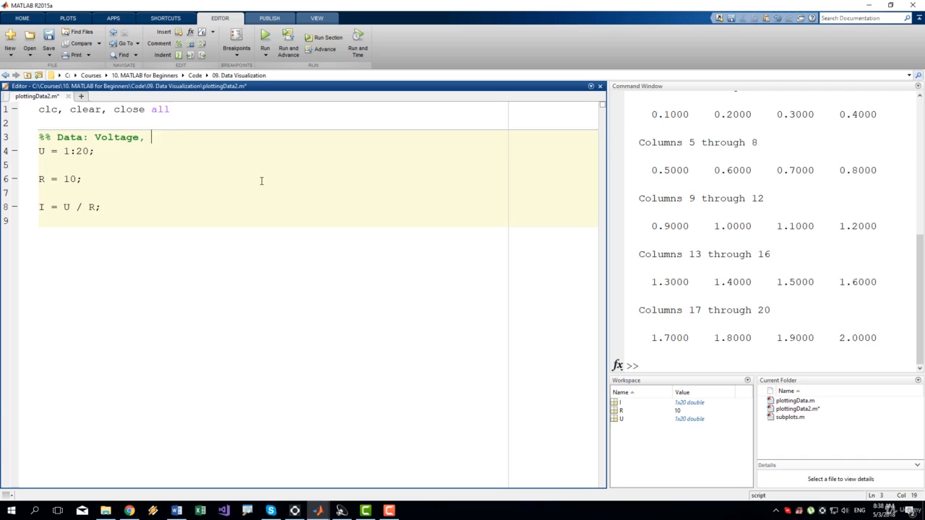
{"action": "type", "text": "Resistance and Currents"}
{"action": "type", "text": "%% Plot"}
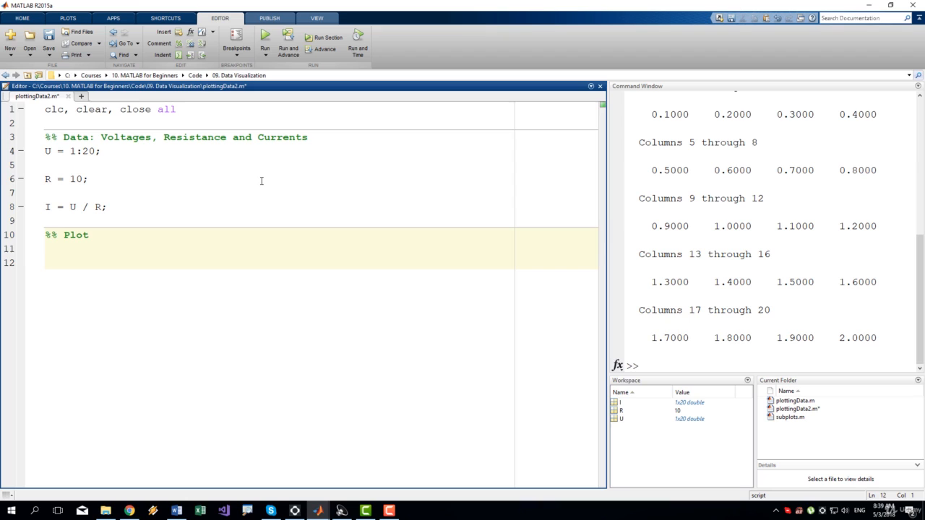
Add plot(I) to the Plot section and run the script.
{"action": "type", "text": "plot("}
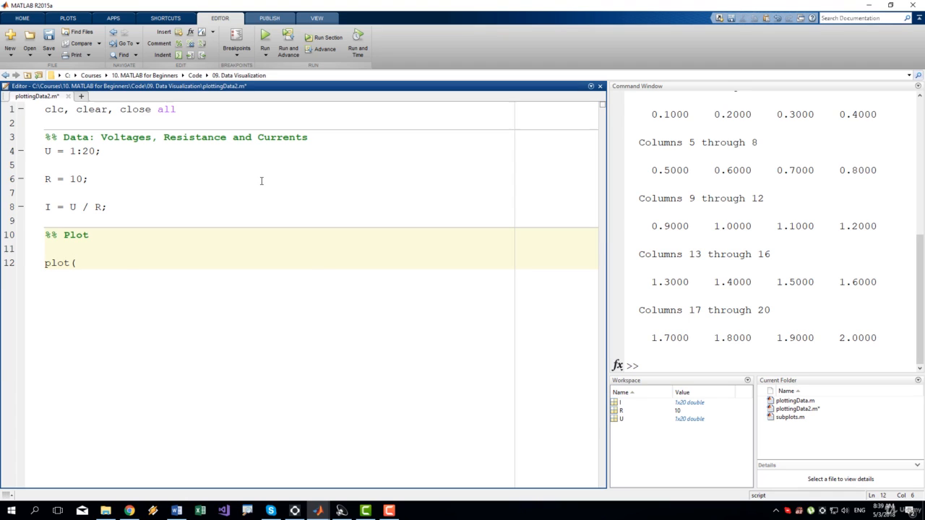
{"action": "type", "text": "("}
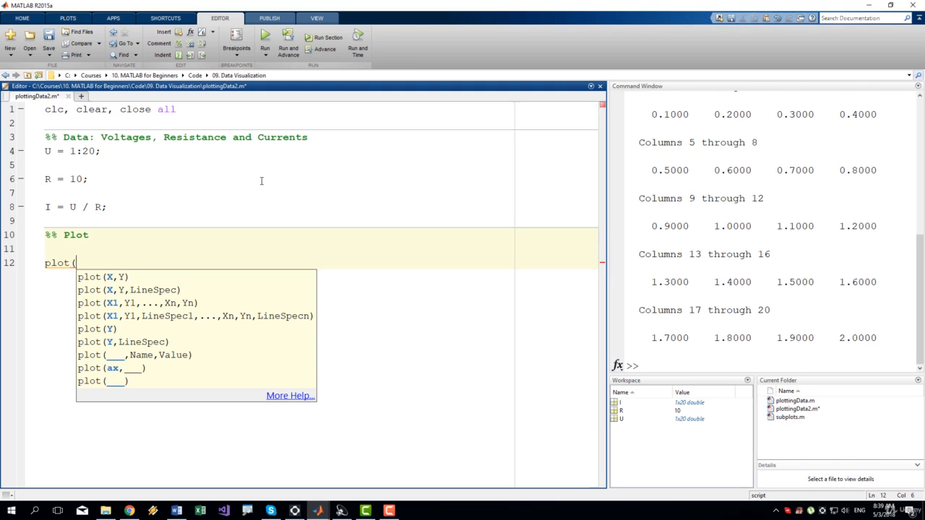
{"action": "type", "text": "I"}
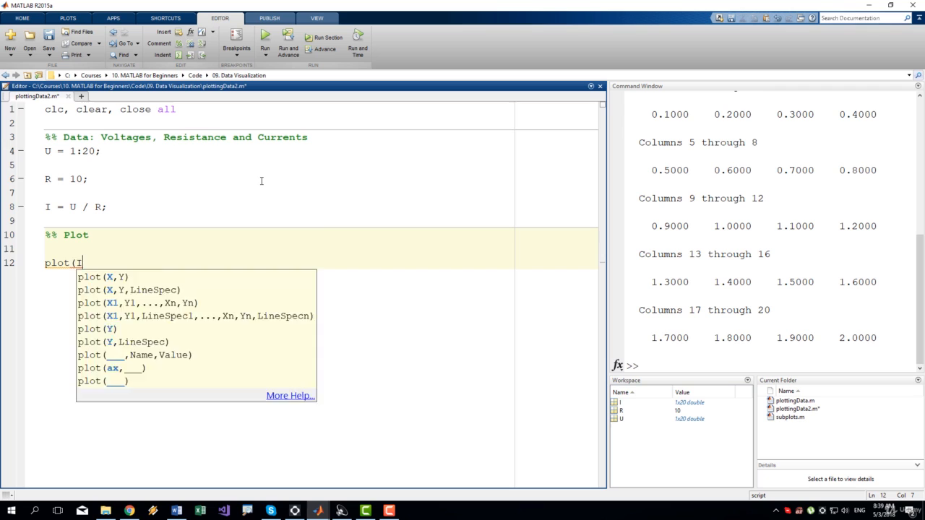
{"action": "type", "text": ")"}
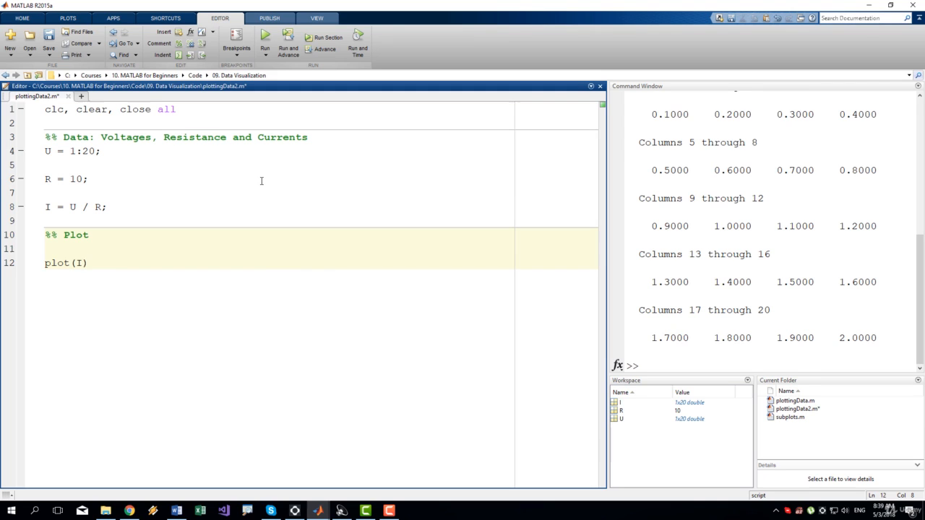
{"action": "left_click", "coordinate": [264, 37]}
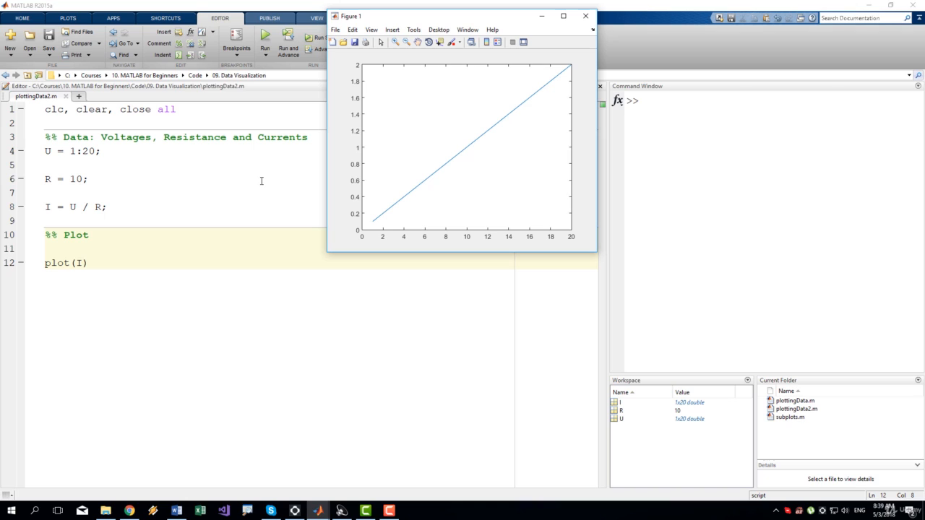
{"action": "mouse_move", "coordinate": [511, 198]}
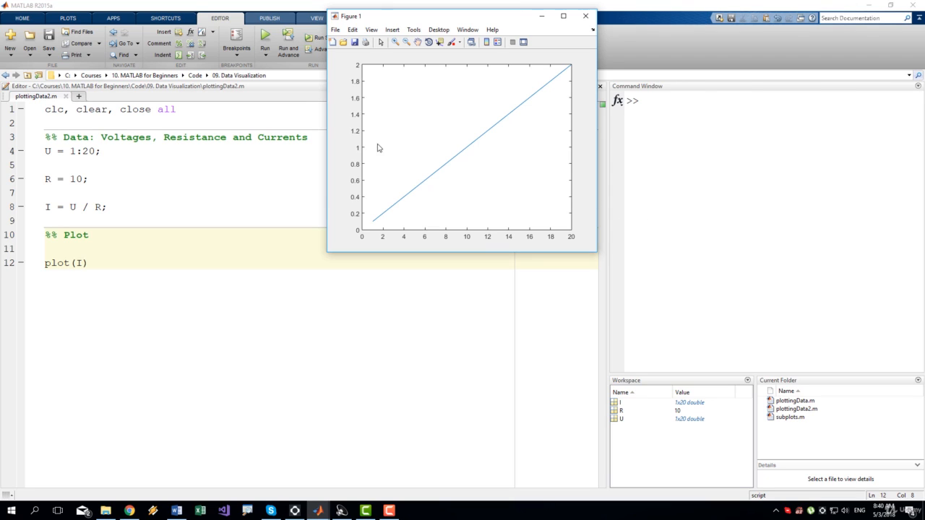
{"action": "mouse_move", "coordinate": [347, 149]}
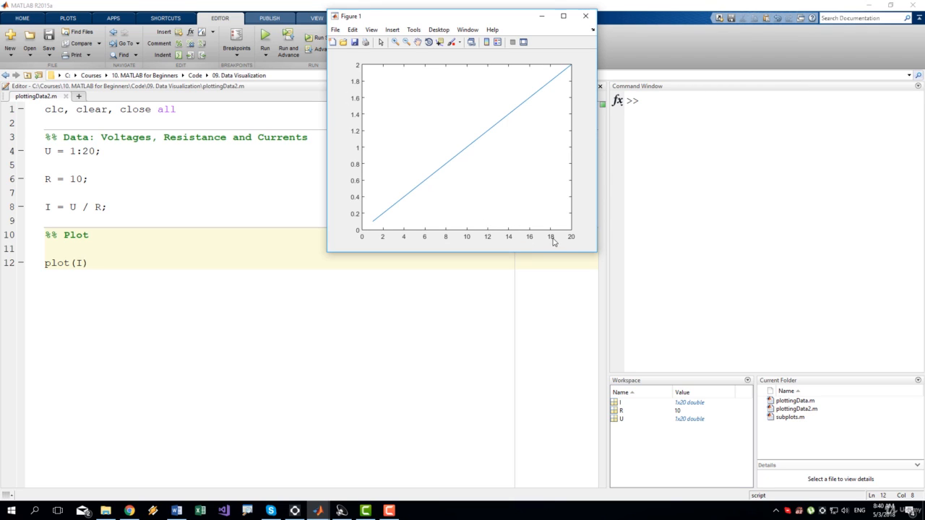
{"action": "mouse_move", "coordinate": [549, 242]}
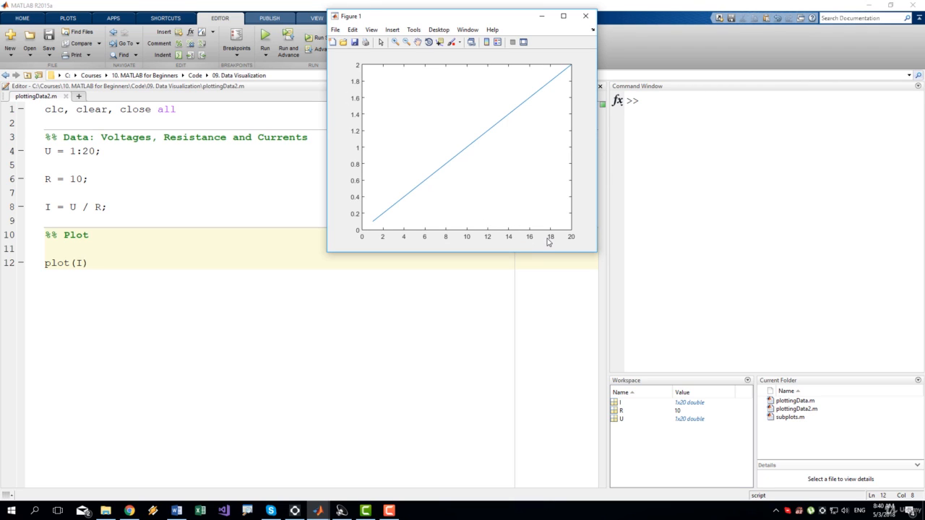
{"action": "mouse_move", "coordinate": [574, 239]}
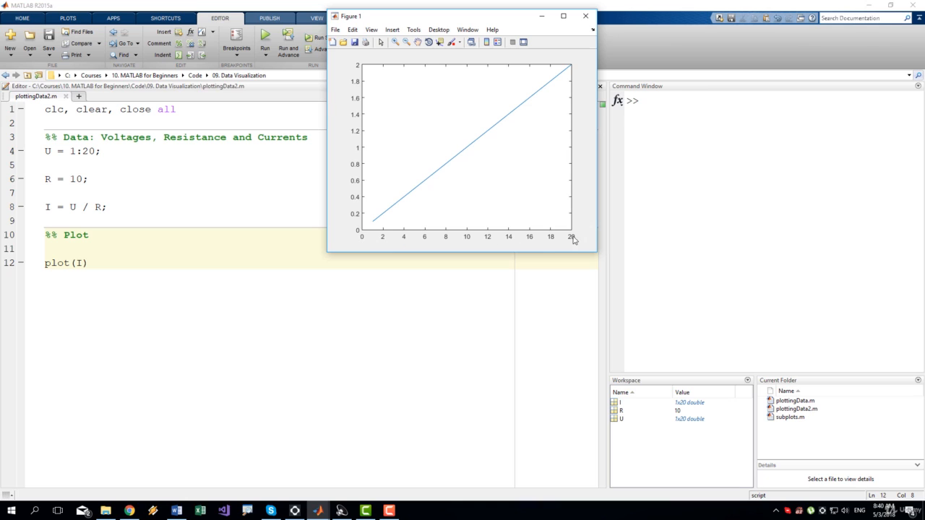
{"action": "mouse_move", "coordinate": [374, 233]}
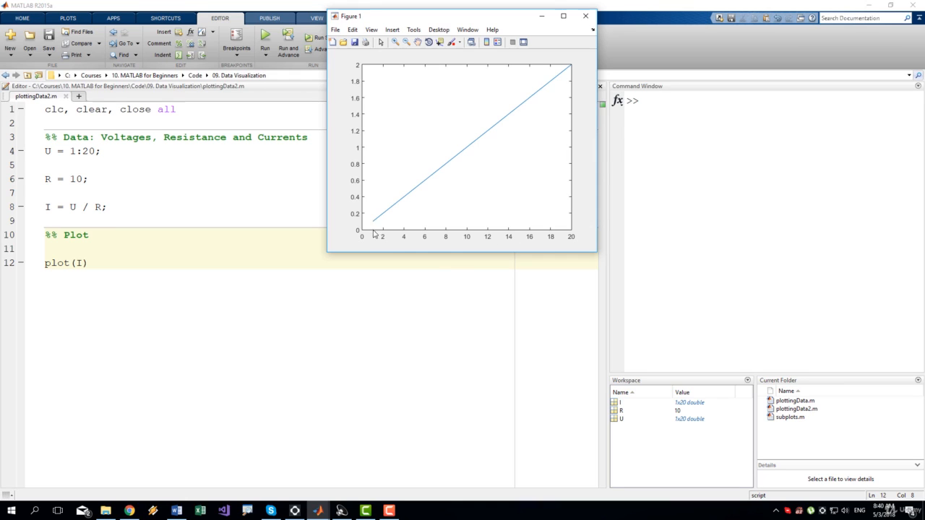
{"action": "mouse_move", "coordinate": [362, 235]}
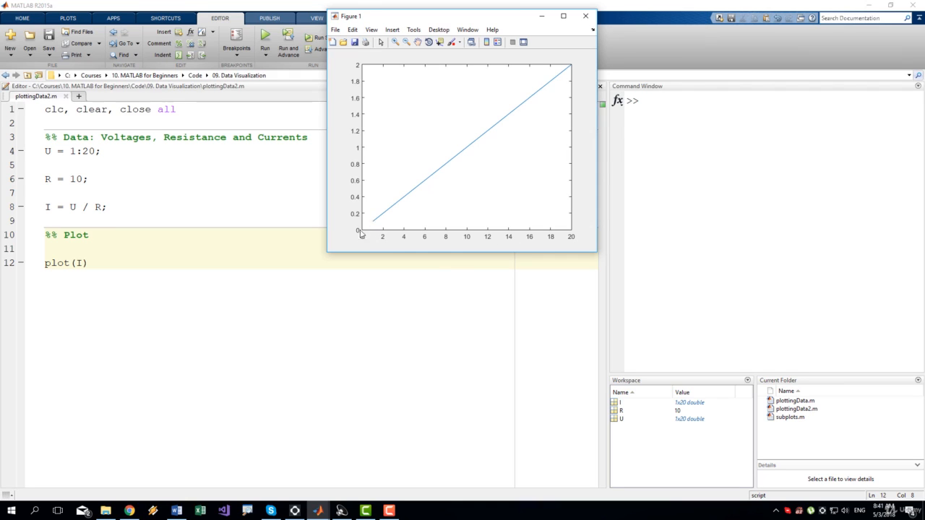
{"action": "mouse_move", "coordinate": [377, 229]}
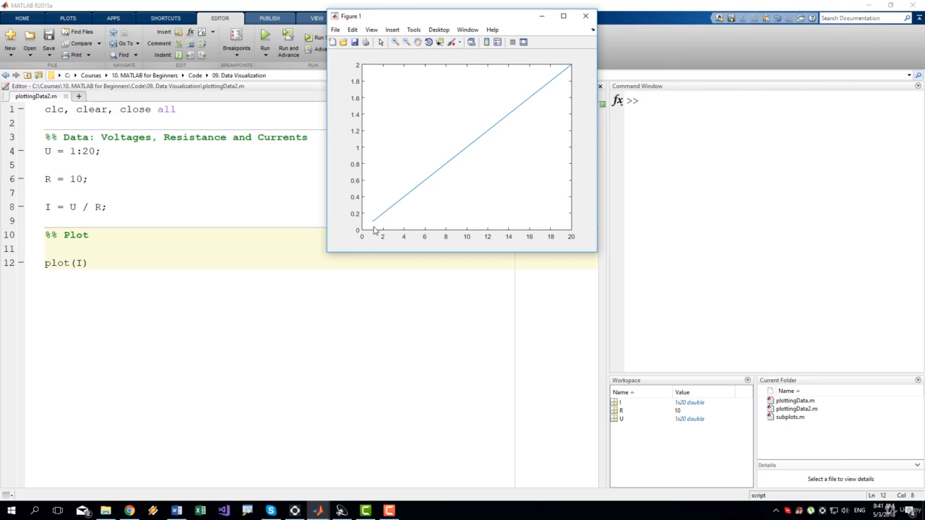
{"action": "mouse_move", "coordinate": [375, 228]}
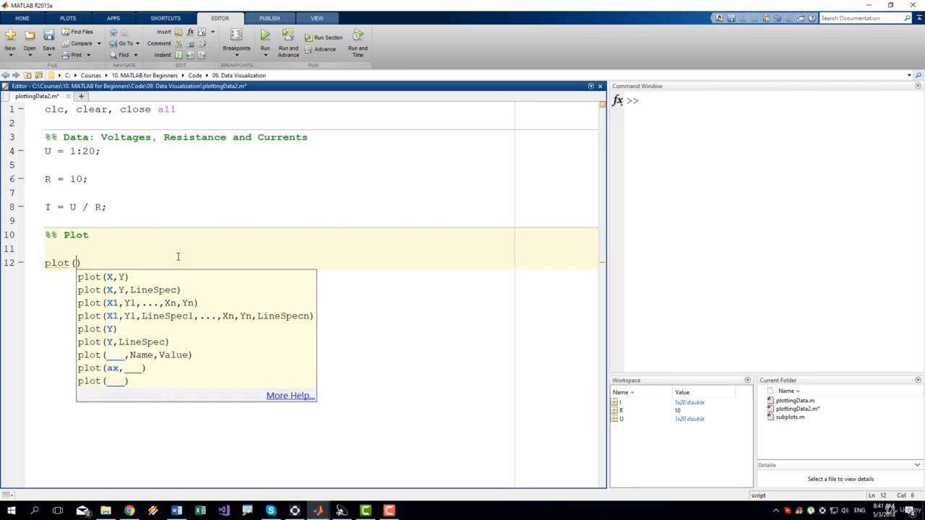
Complete the plot call as plot(U, I).
{"action": "type", "text": "U,"}
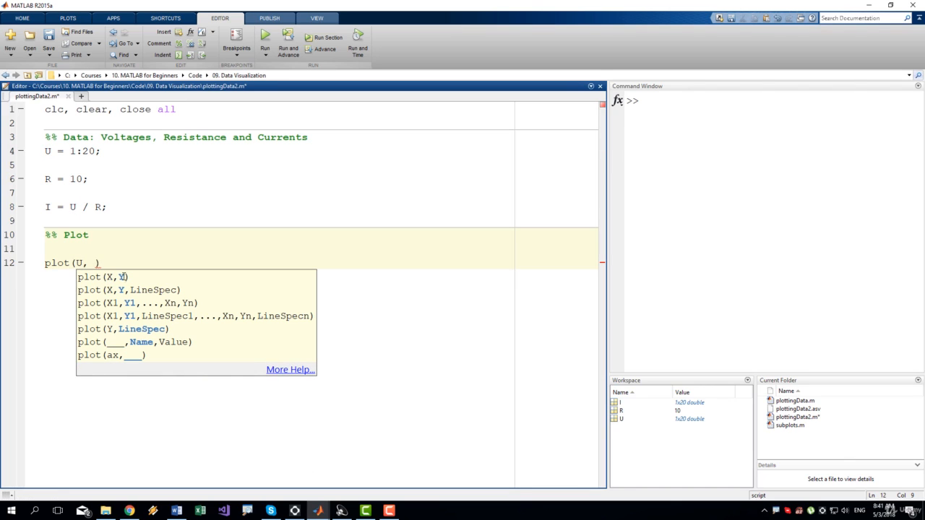
{"action": "type", "text": "I)"}
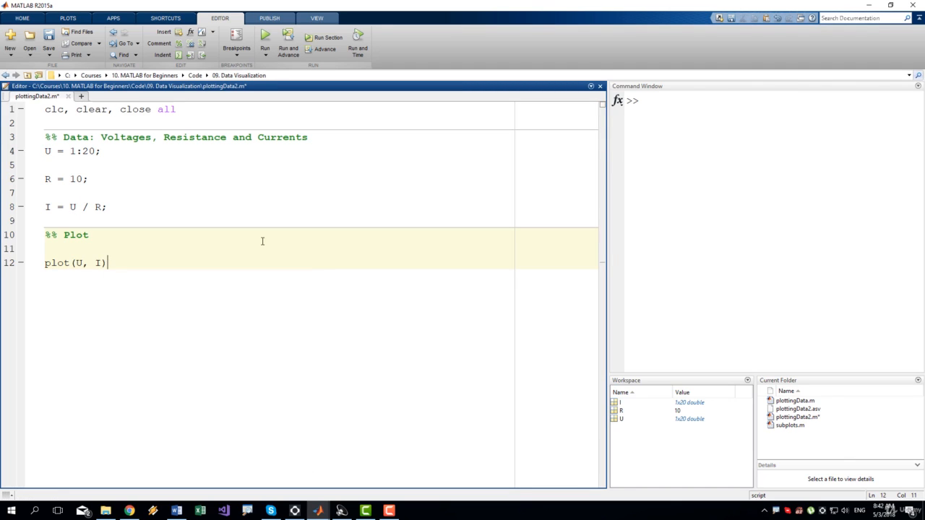
{"action": "left_click", "coordinate": [265, 37]}
{"action": "type", "text": "0.5:1"}
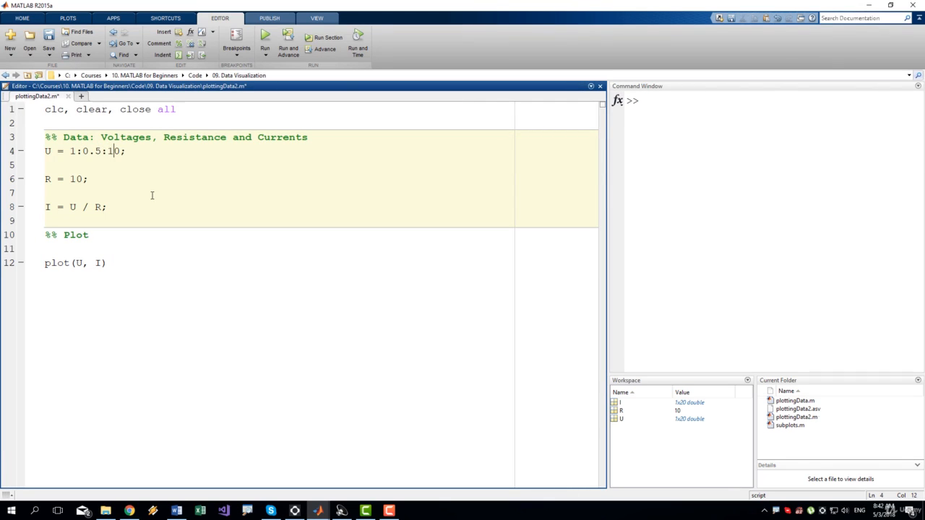
Save the script, close the old figure, and rerun it to plot I against U.
{"action": "left_click", "coordinate": [264, 38]}
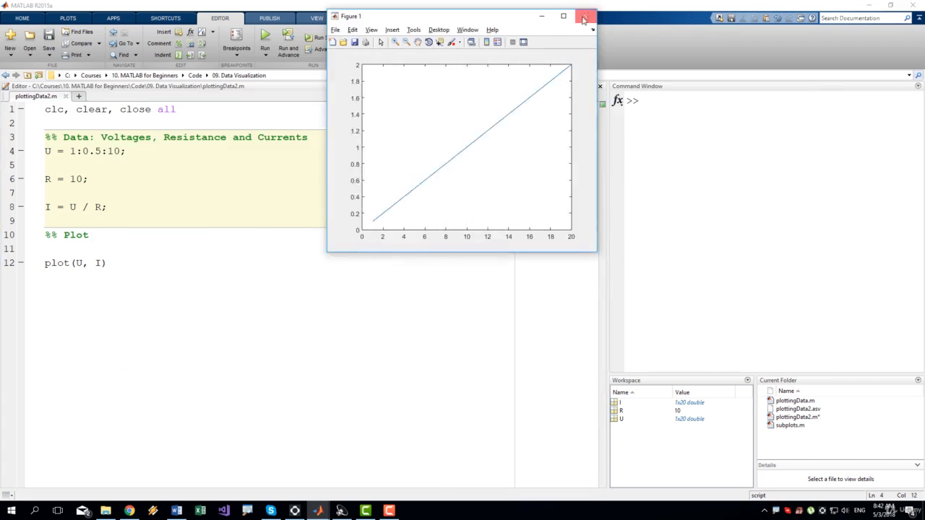
{"action": "left_click", "coordinate": [585, 16]}
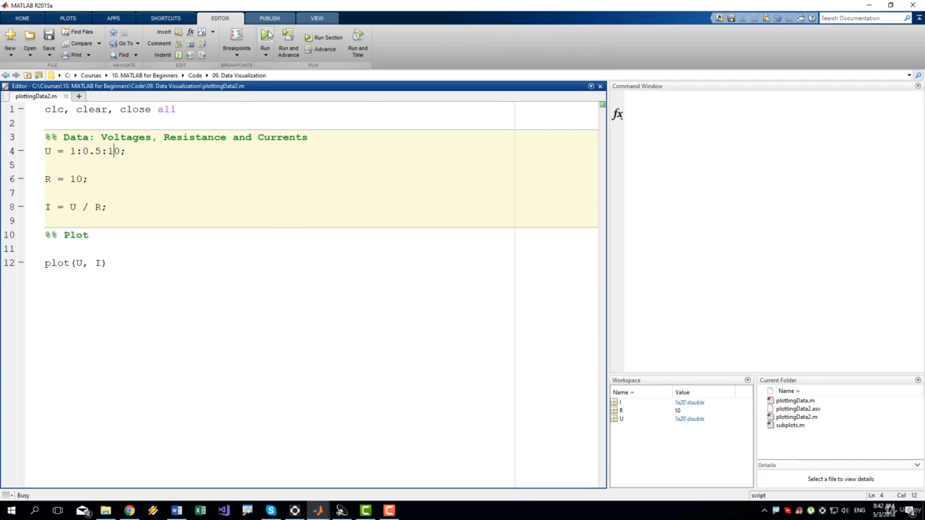
{"action": "left_click", "coordinate": [265, 44]}
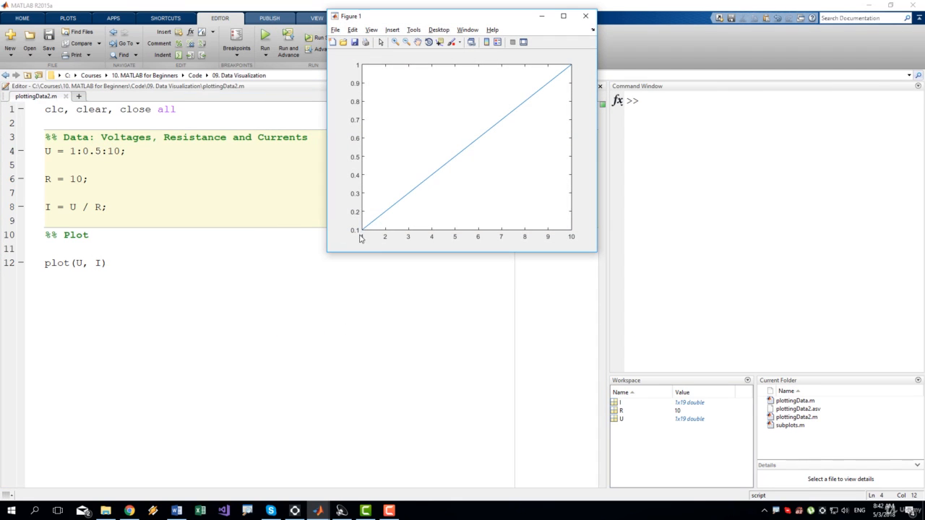
{"action": "mouse_move", "coordinate": [570, 234]}
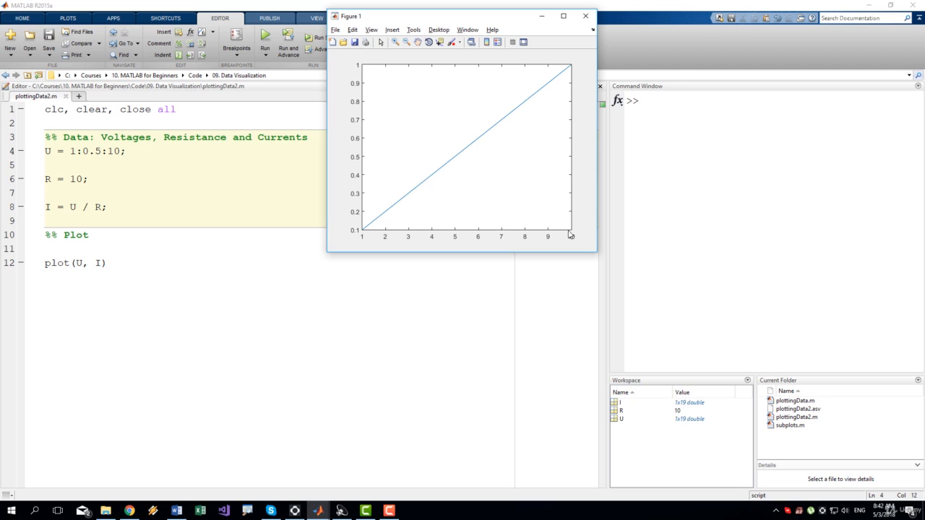
{"action": "mouse_move", "coordinate": [687, 407]}
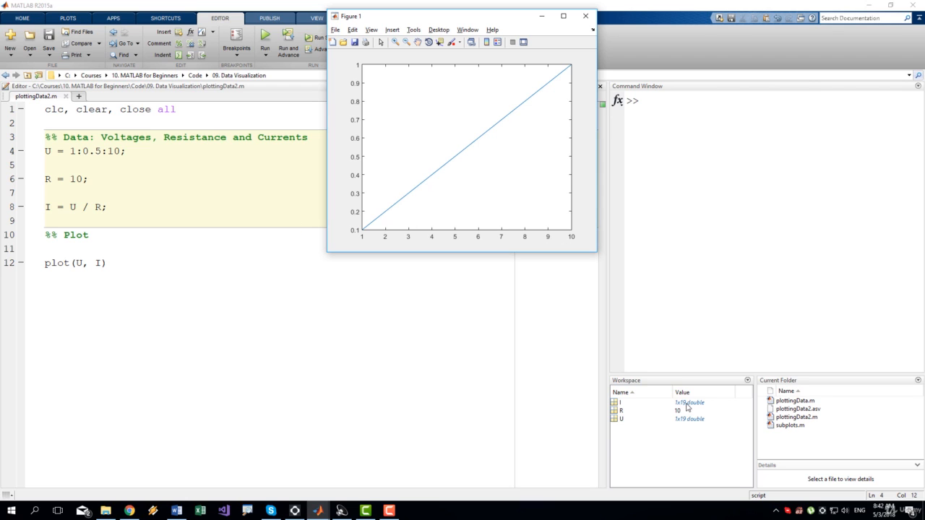
{"action": "mouse_move", "coordinate": [528, 145]}
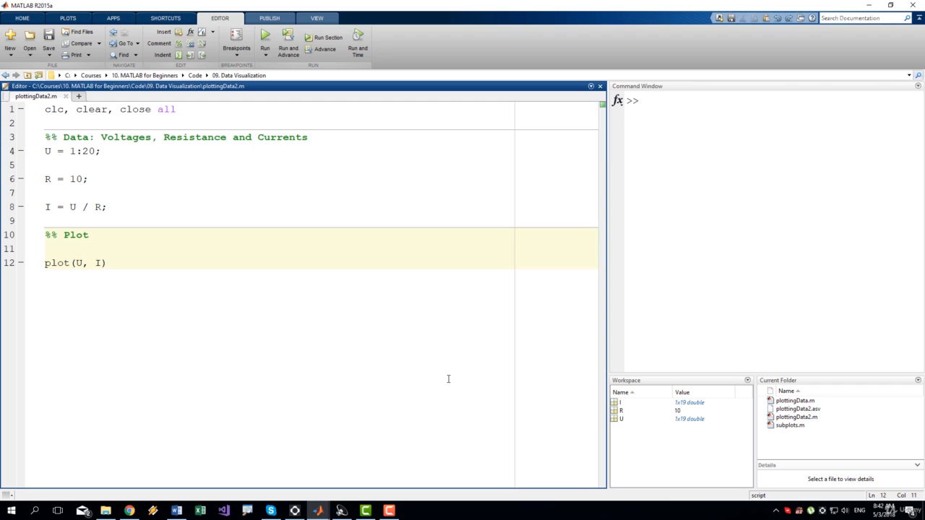
Place the cursor back at the end of the plot command on line 12.
{"action": "left_click", "coordinate": [104, 263]}
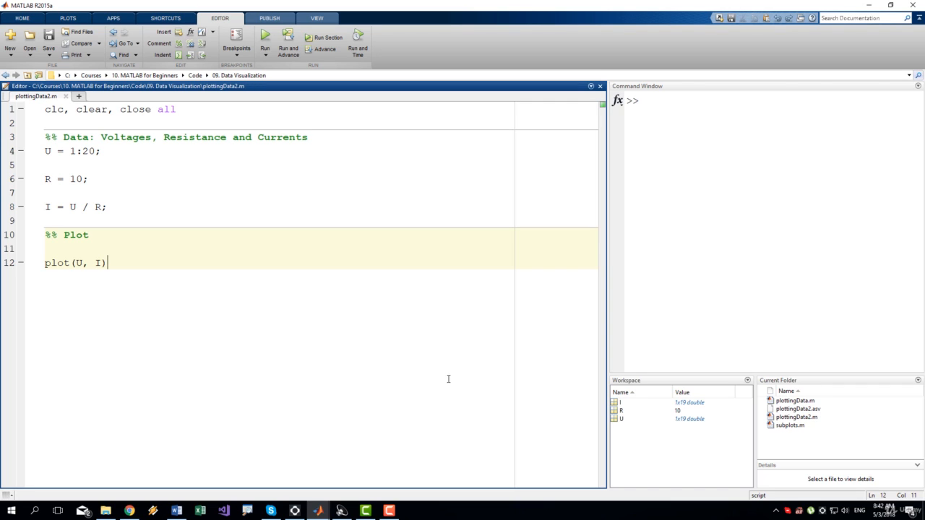